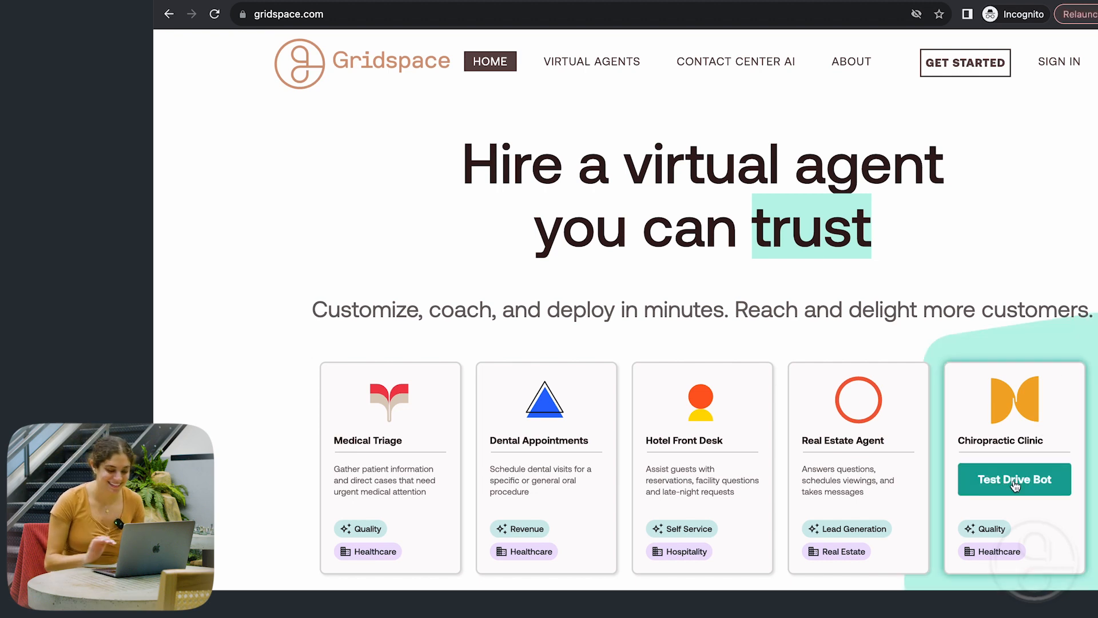
# Start a test drive of the Chiropractic Clinic bot as a new patient needing an appointment
pyautogui.click(1015, 479)
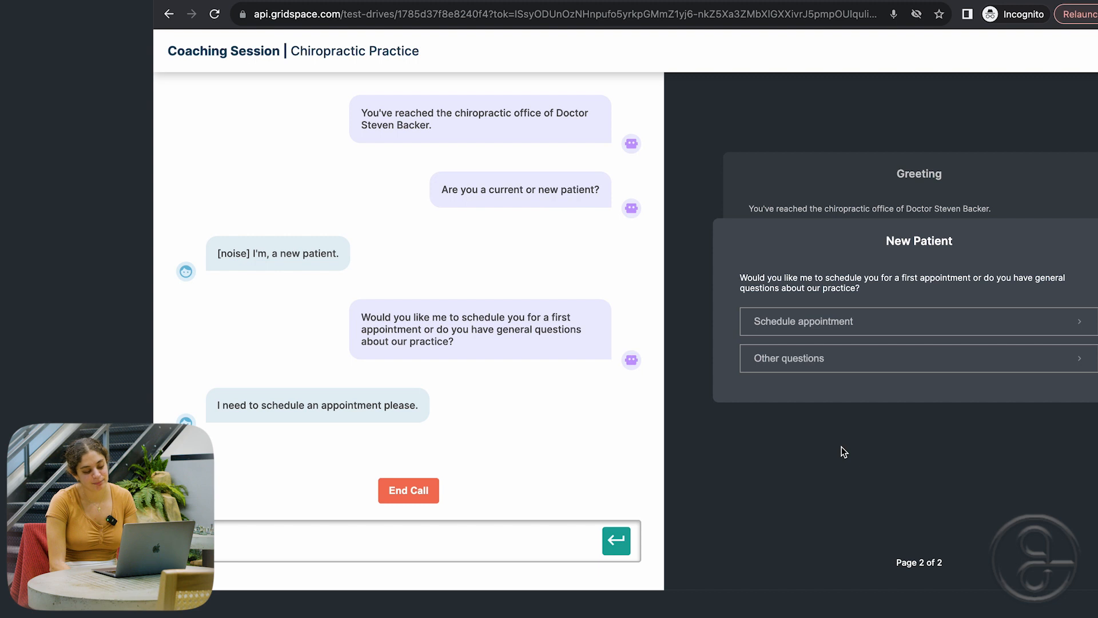
pyautogui.click(803, 321)
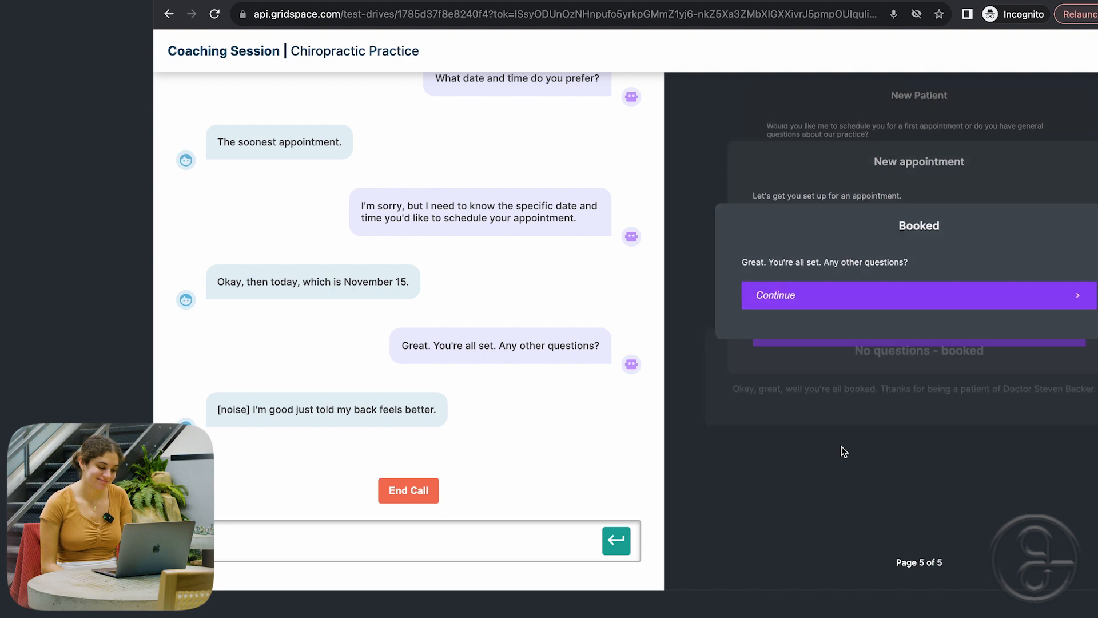
# Book the appointment for November 15 with no further questions, reaching the Booked confirmation
pyautogui.click(918, 295)
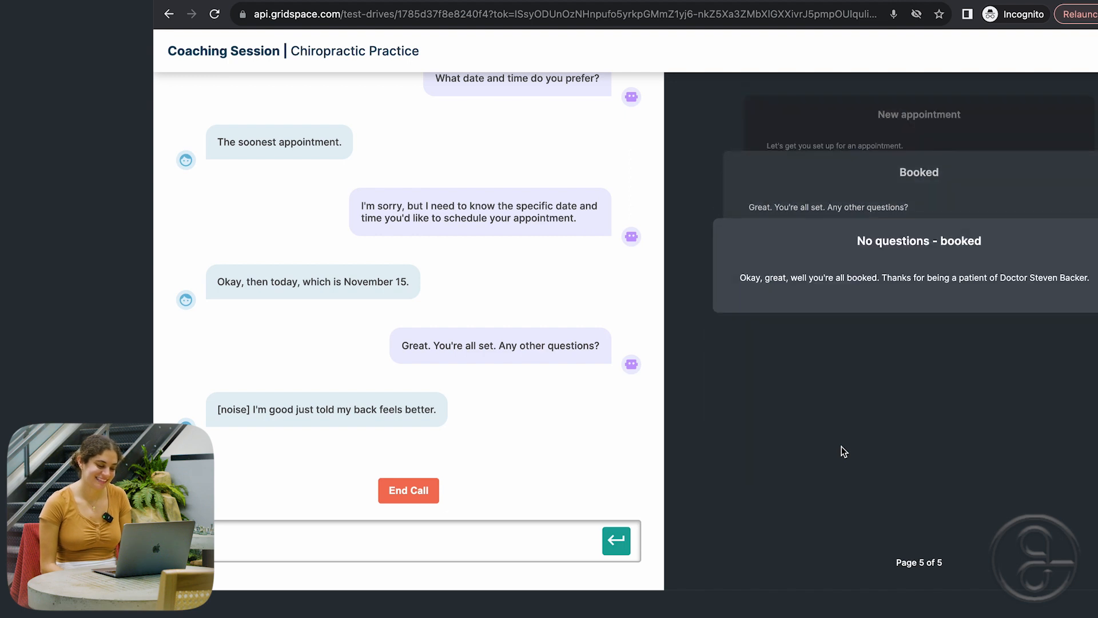